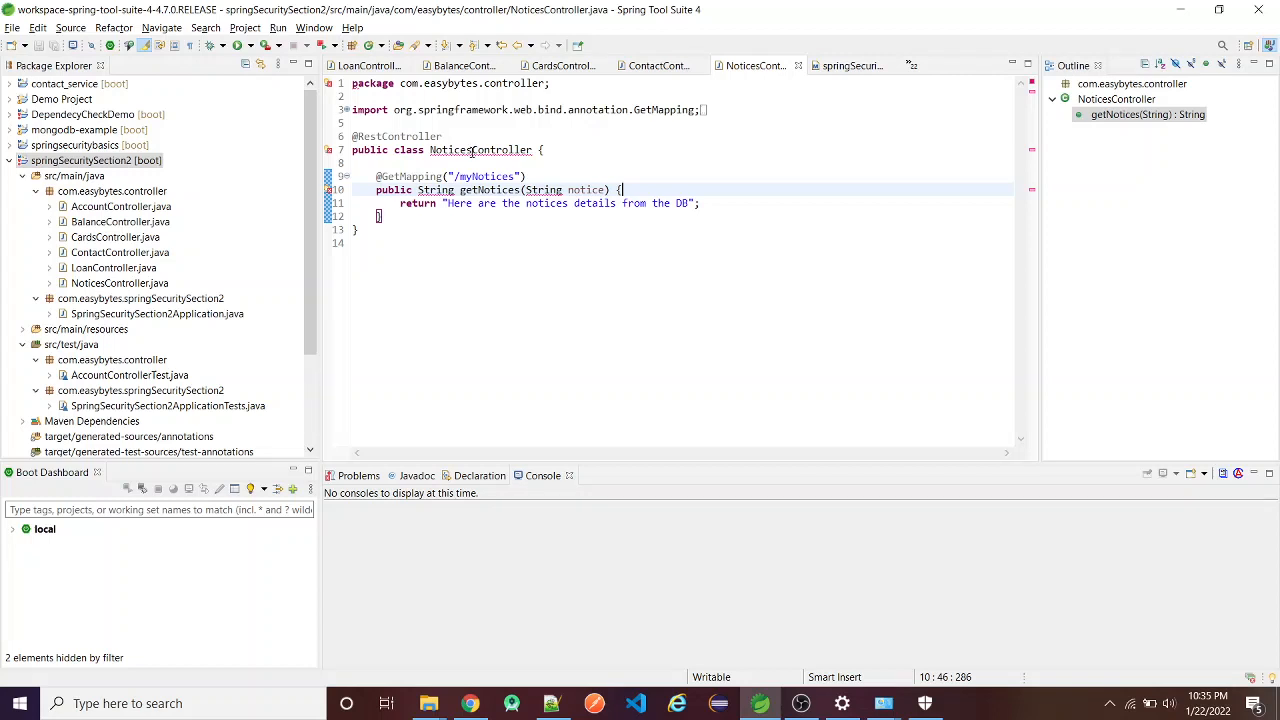
mouse_move(480, 150)
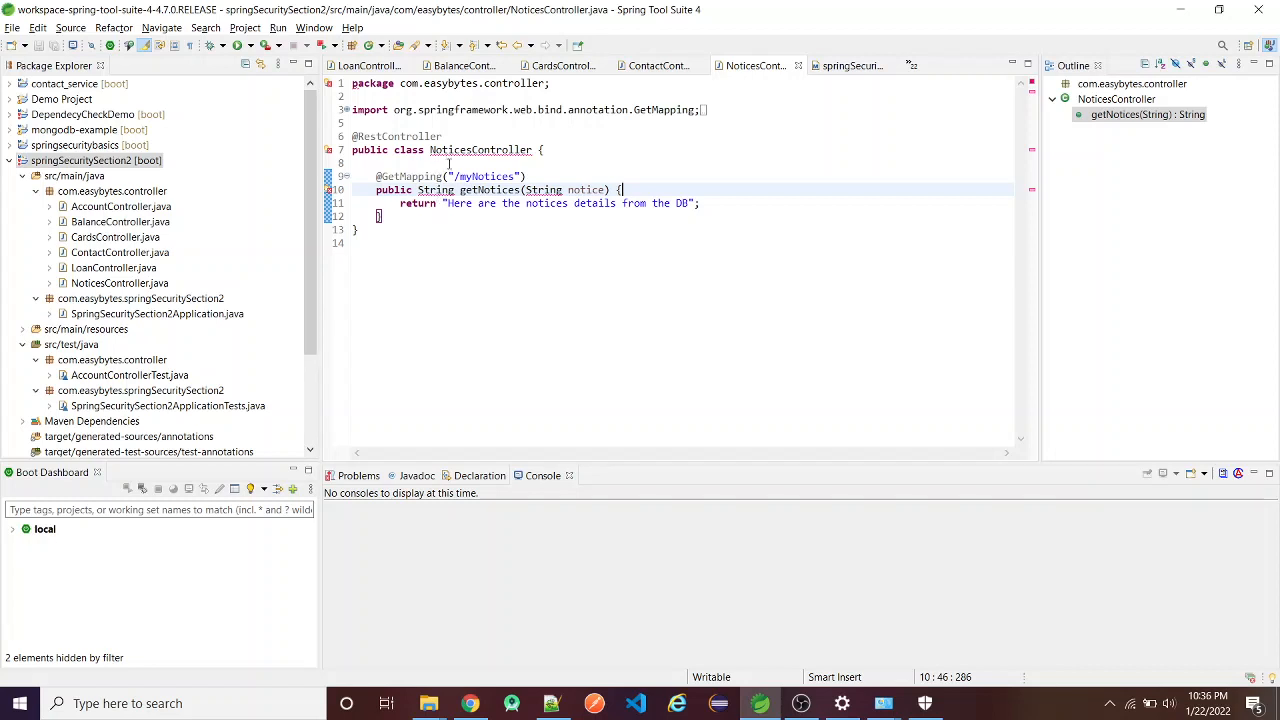
mouse_move(571, 218)
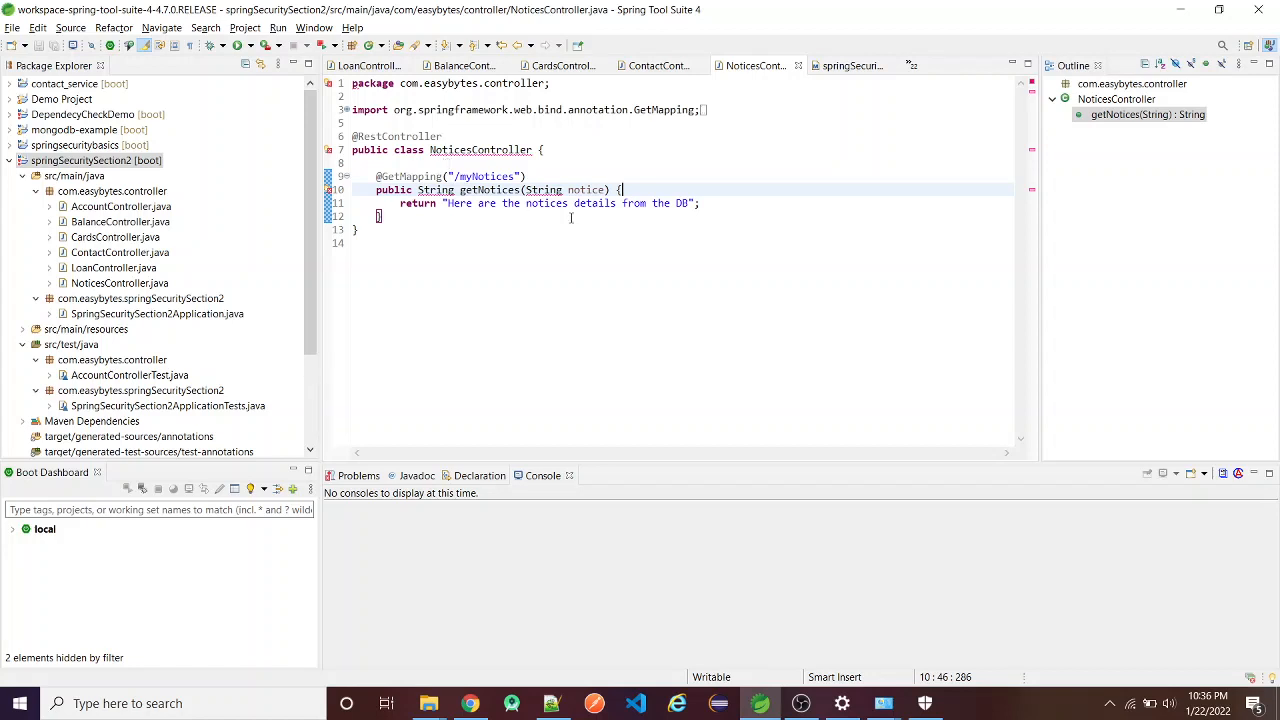
Open BalanceController.java and bring up the springSecuritySection2 project's context menu.
left_click(120, 221)
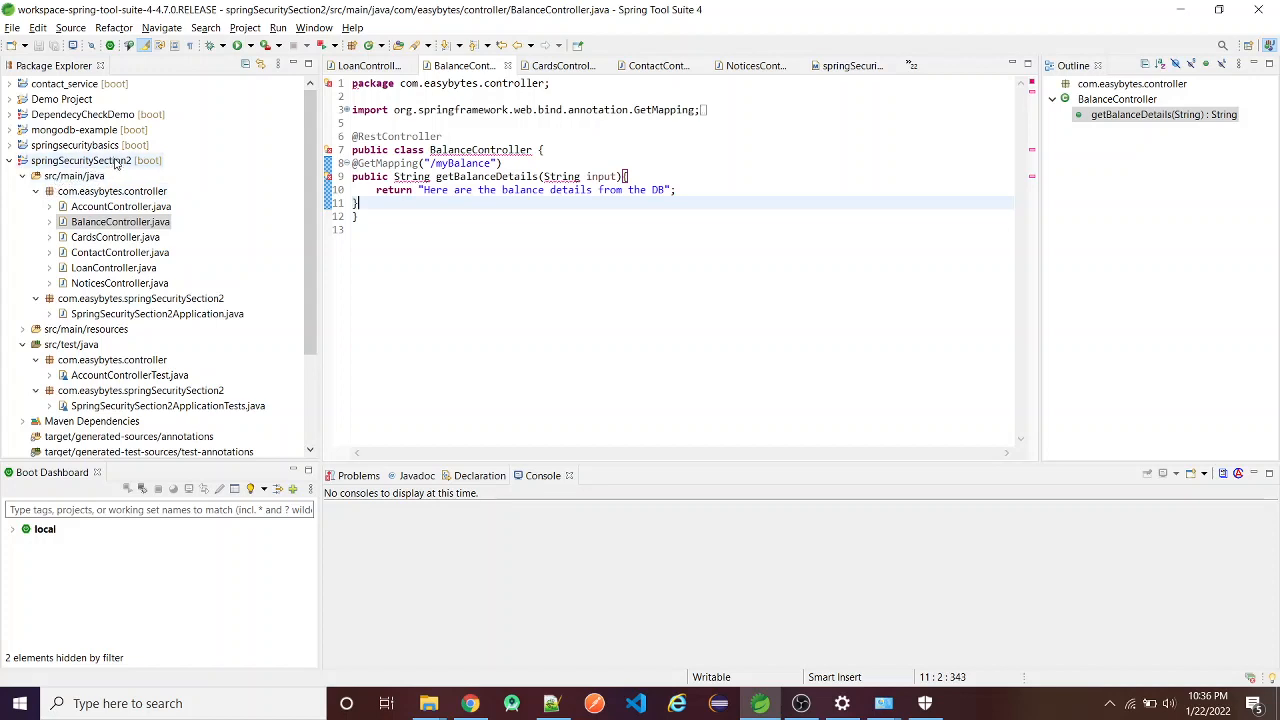
mouse_move(122, 165)
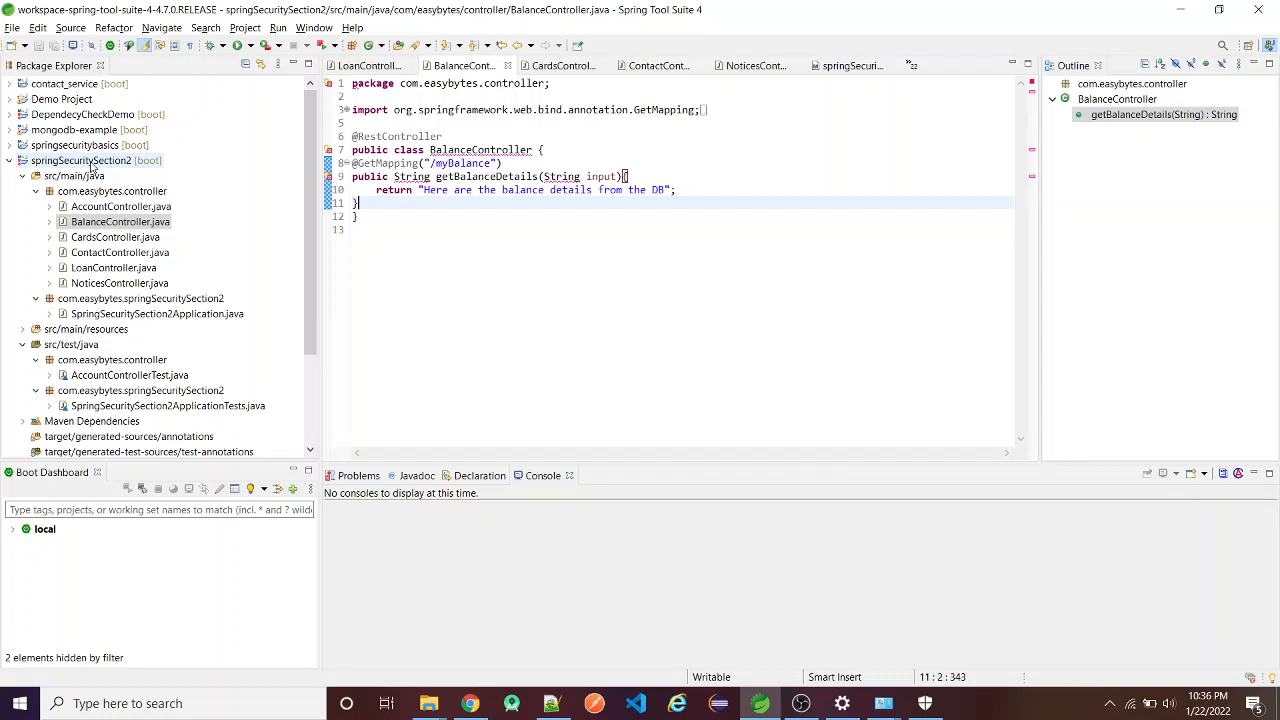
right_click(80, 160)
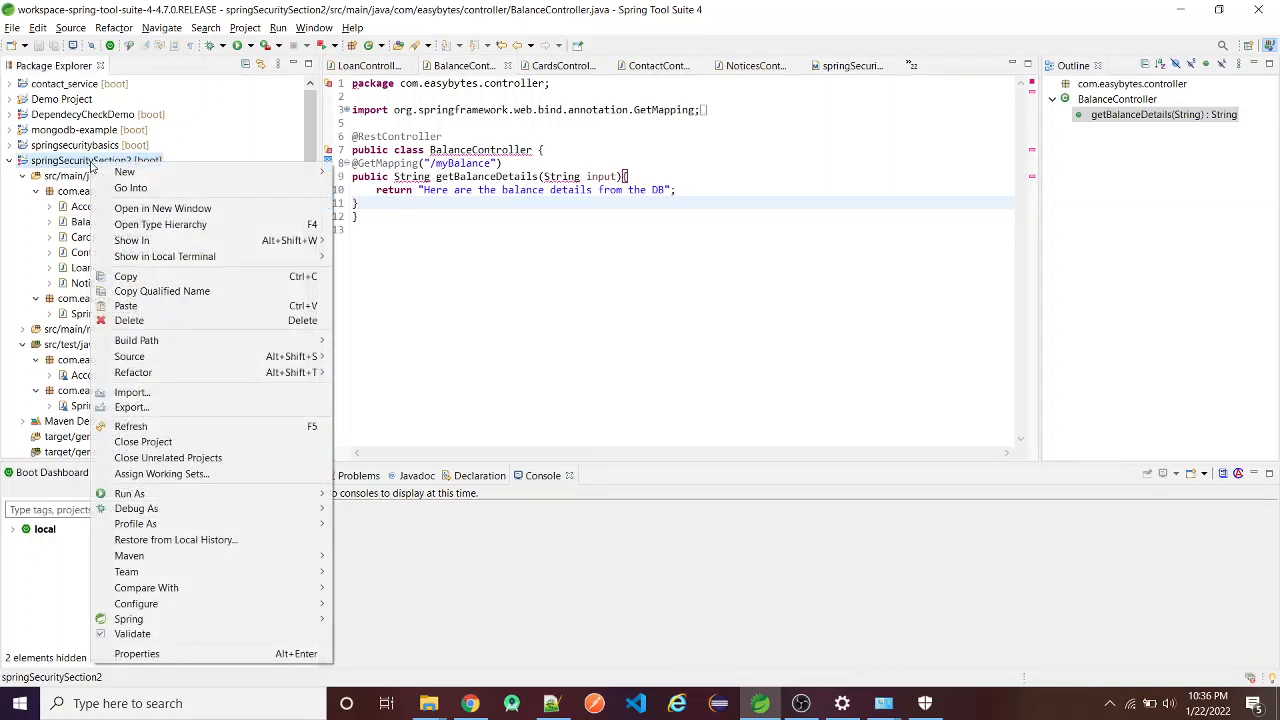
mouse_move(136, 340)
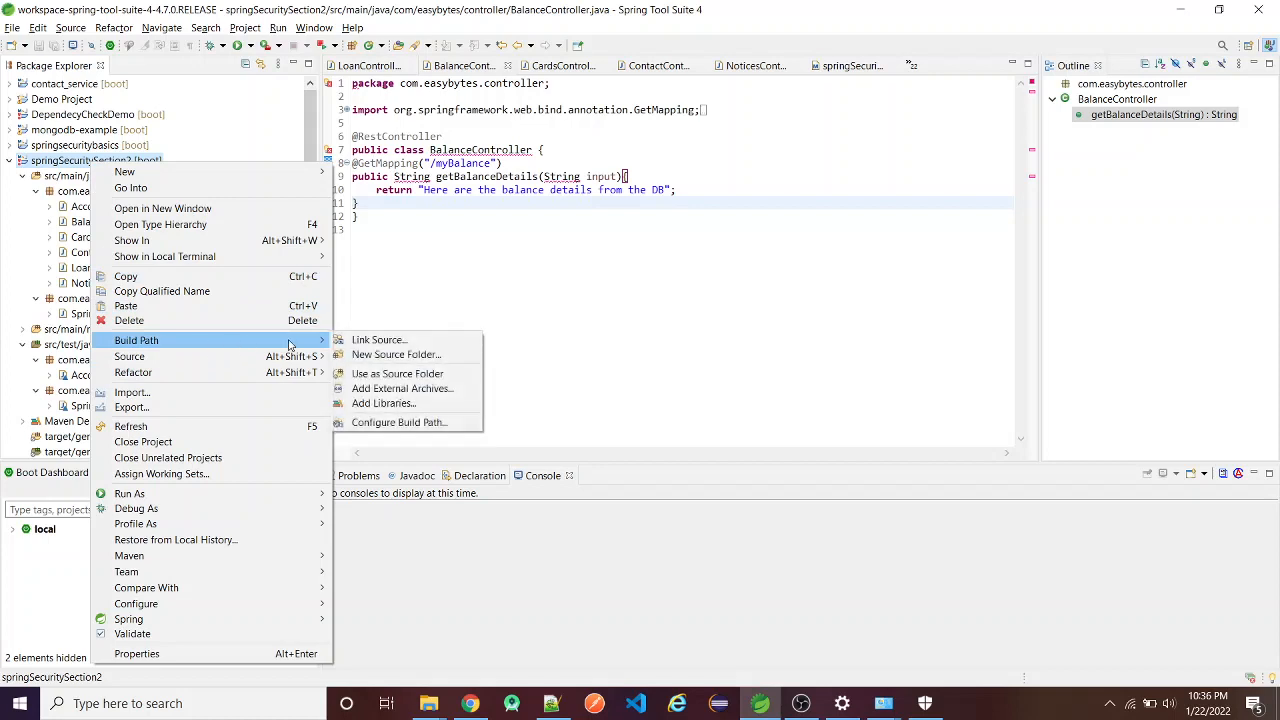
mouse_move(399, 422)
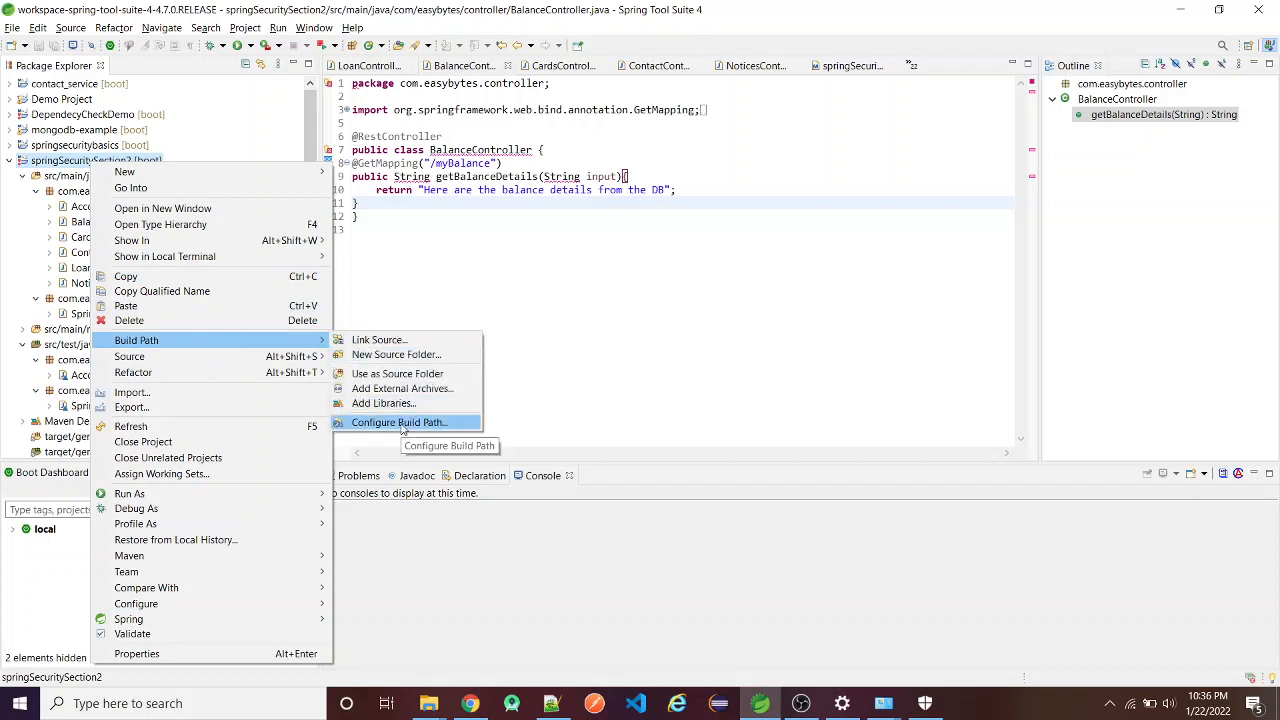
In Configure Build Path's Libraries, select JRE System Library [JavaSE-11] (unbound).
left_click(398, 422)
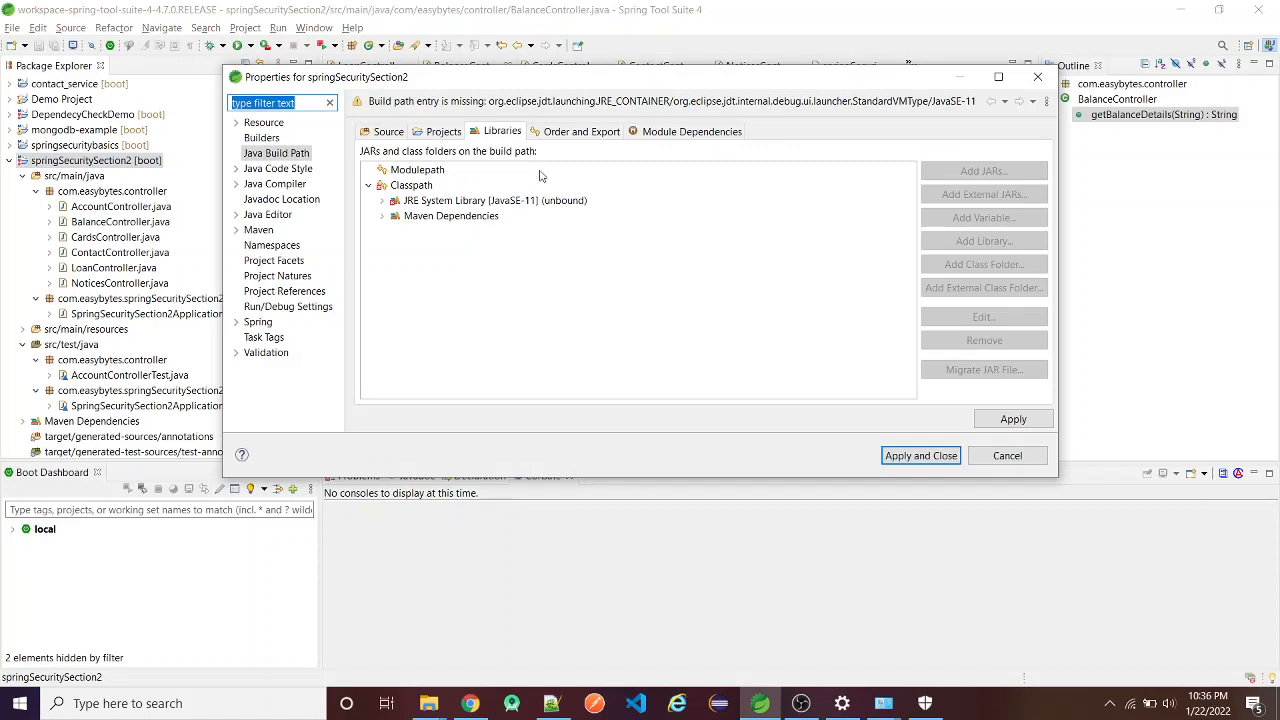
mouse_move(491, 176)
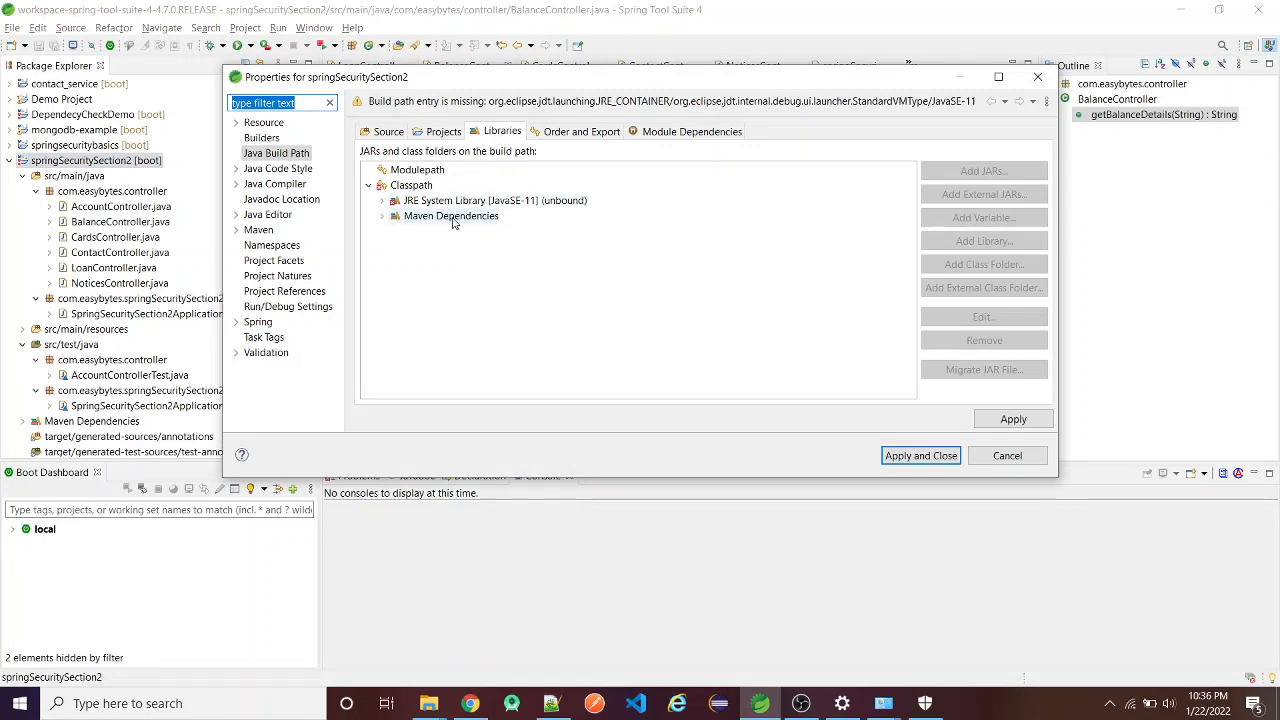
left_click(470, 200)
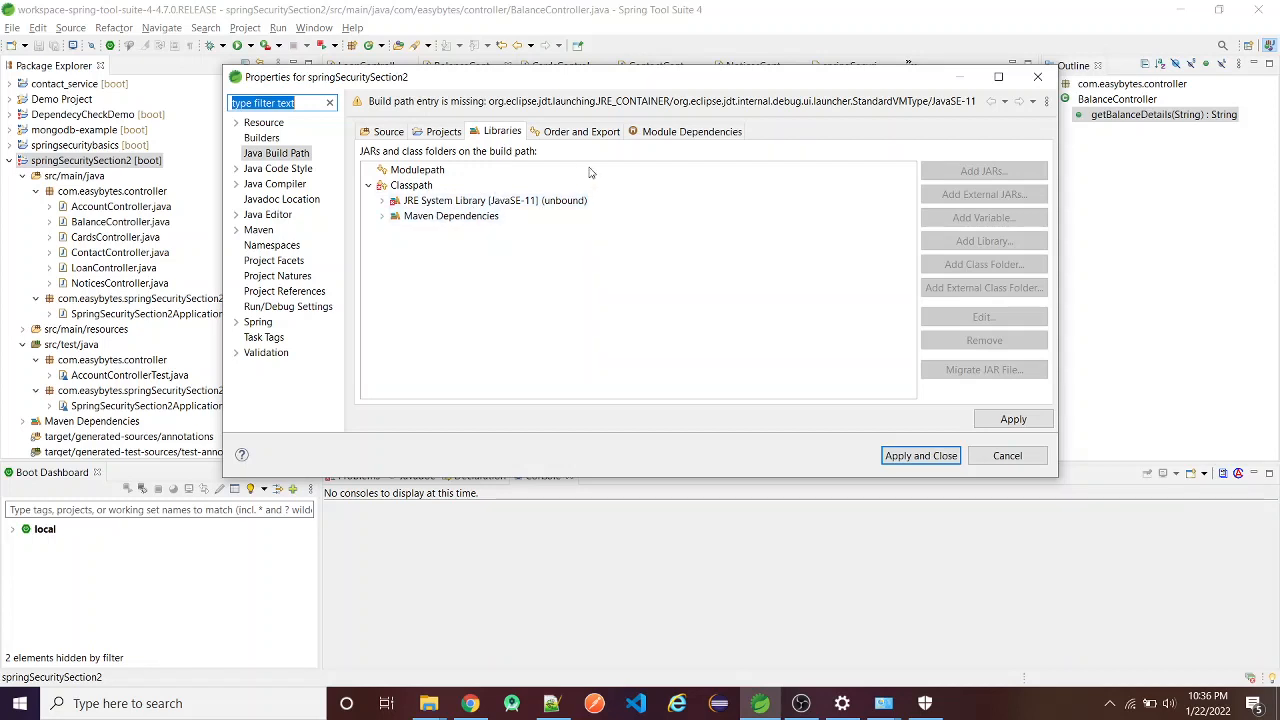
left_click(494, 200)
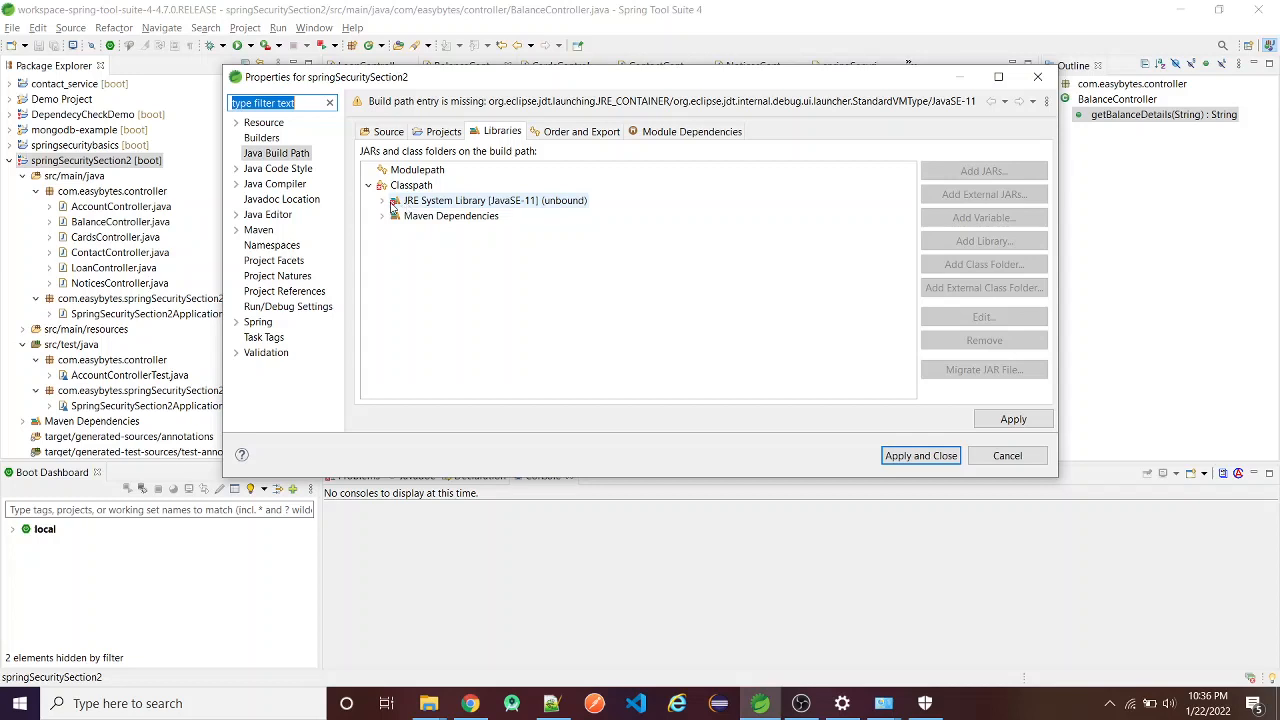
left_click(493, 200)
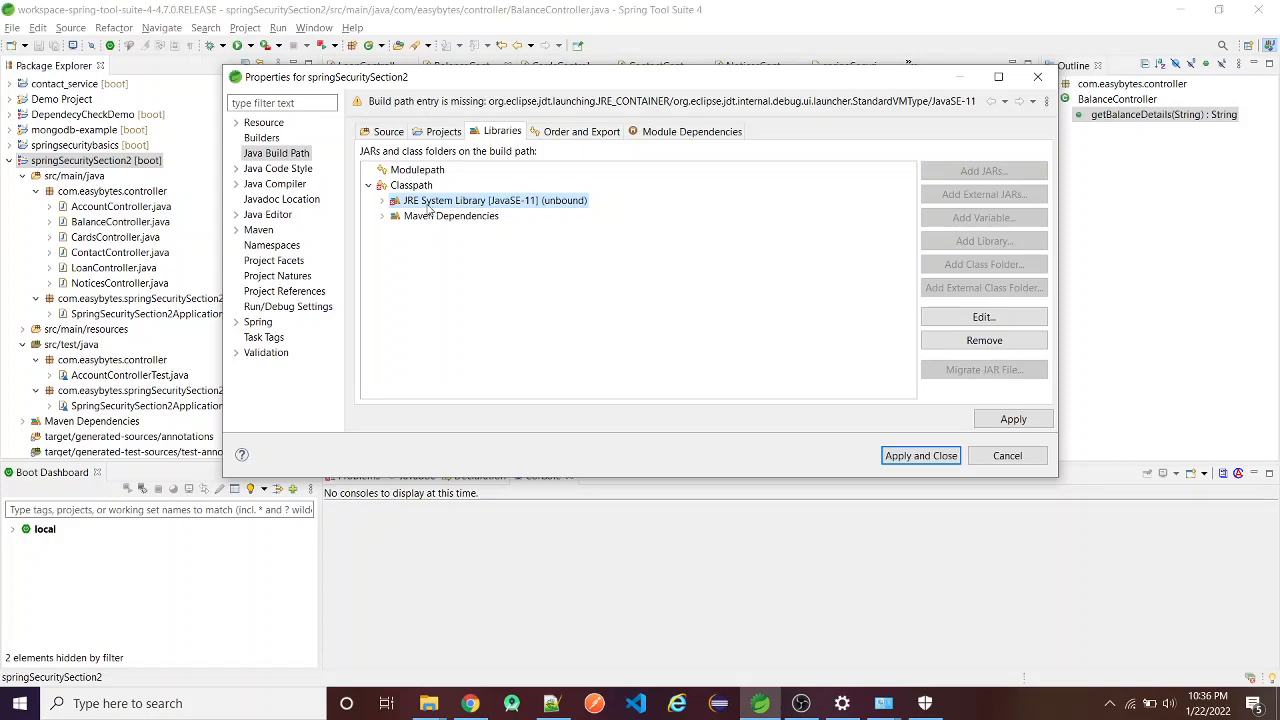
mouse_move(485, 211)
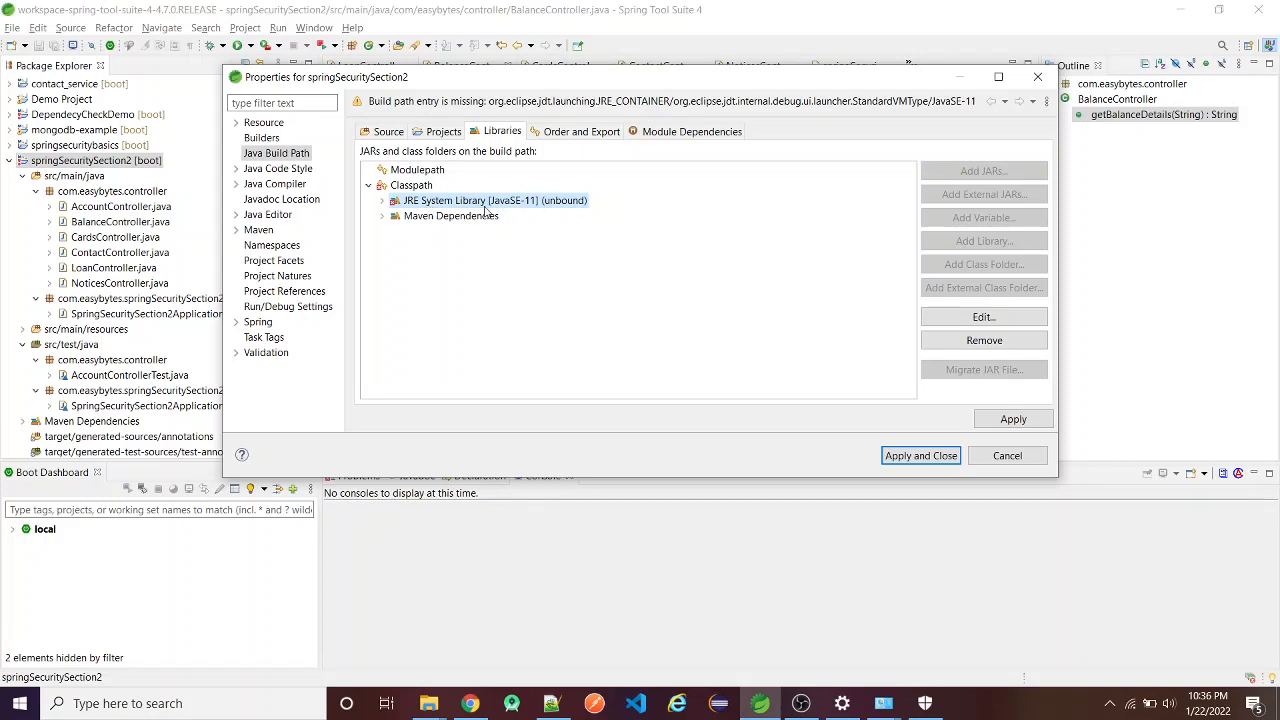
mouse_move(497, 208)
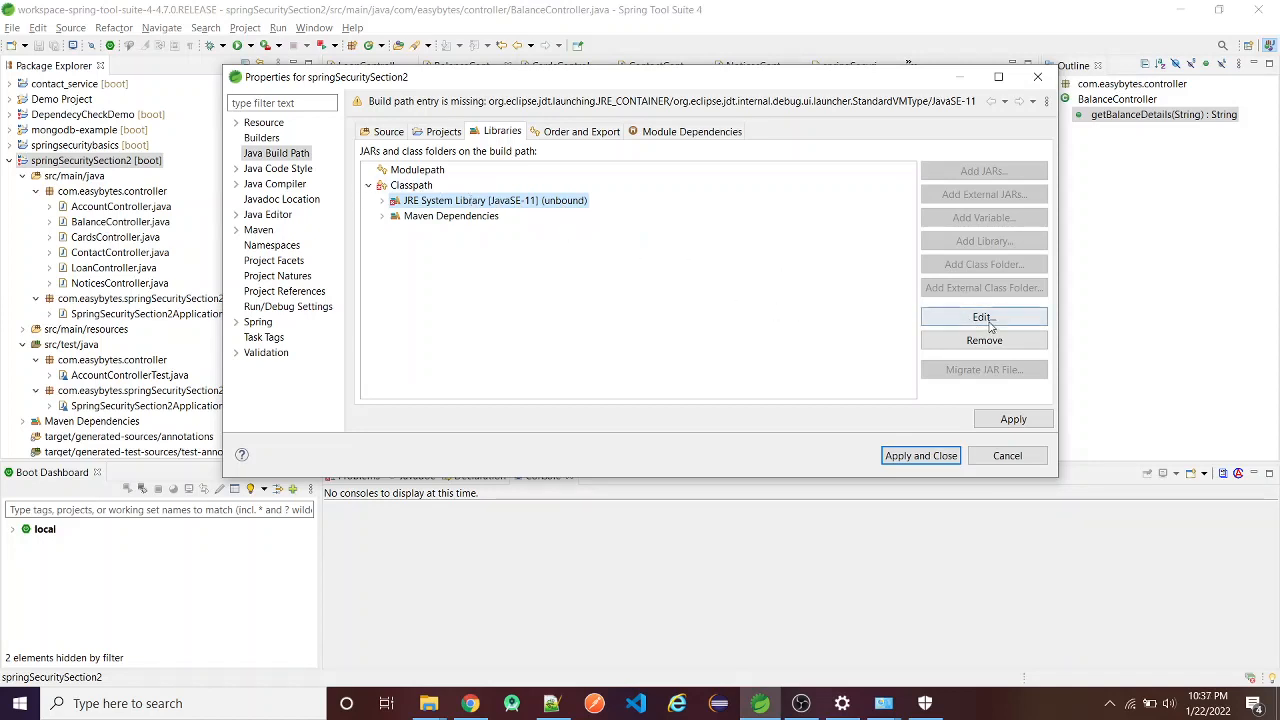
Bind the JRE System Library to workspace default jre1.8.0_291, then apply and close.
left_click(983, 317)
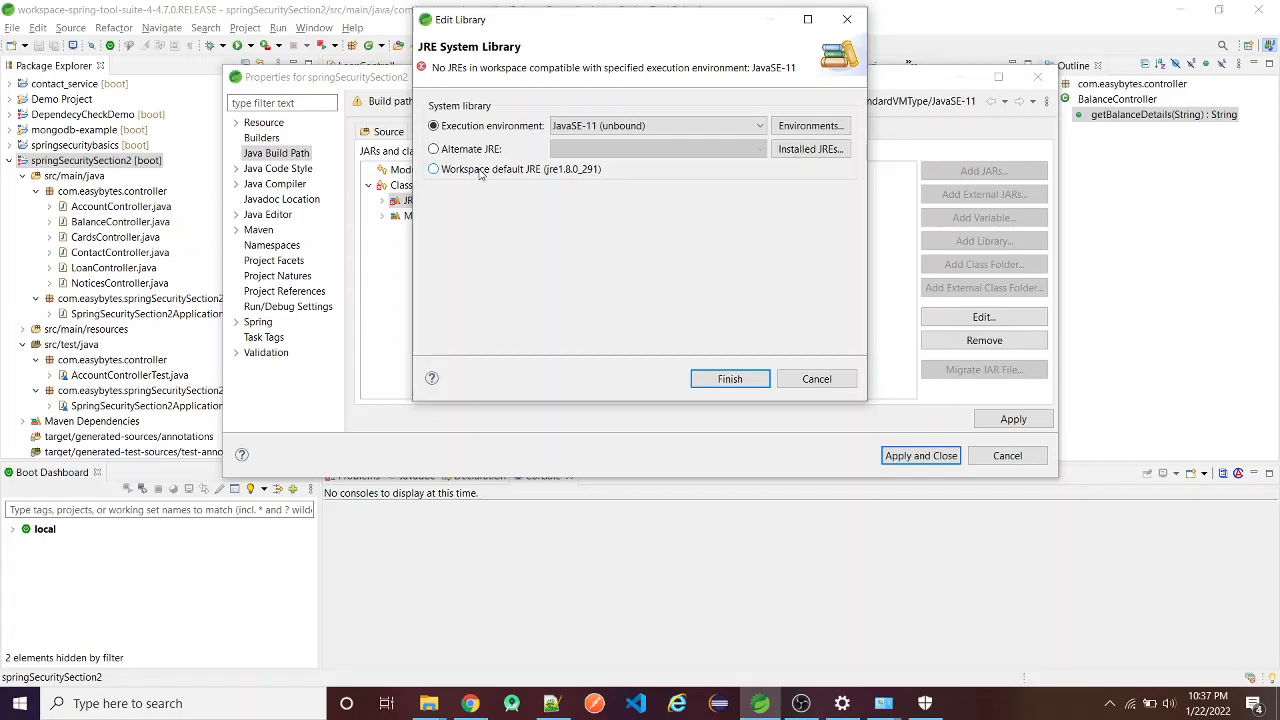
left_click(434, 168)
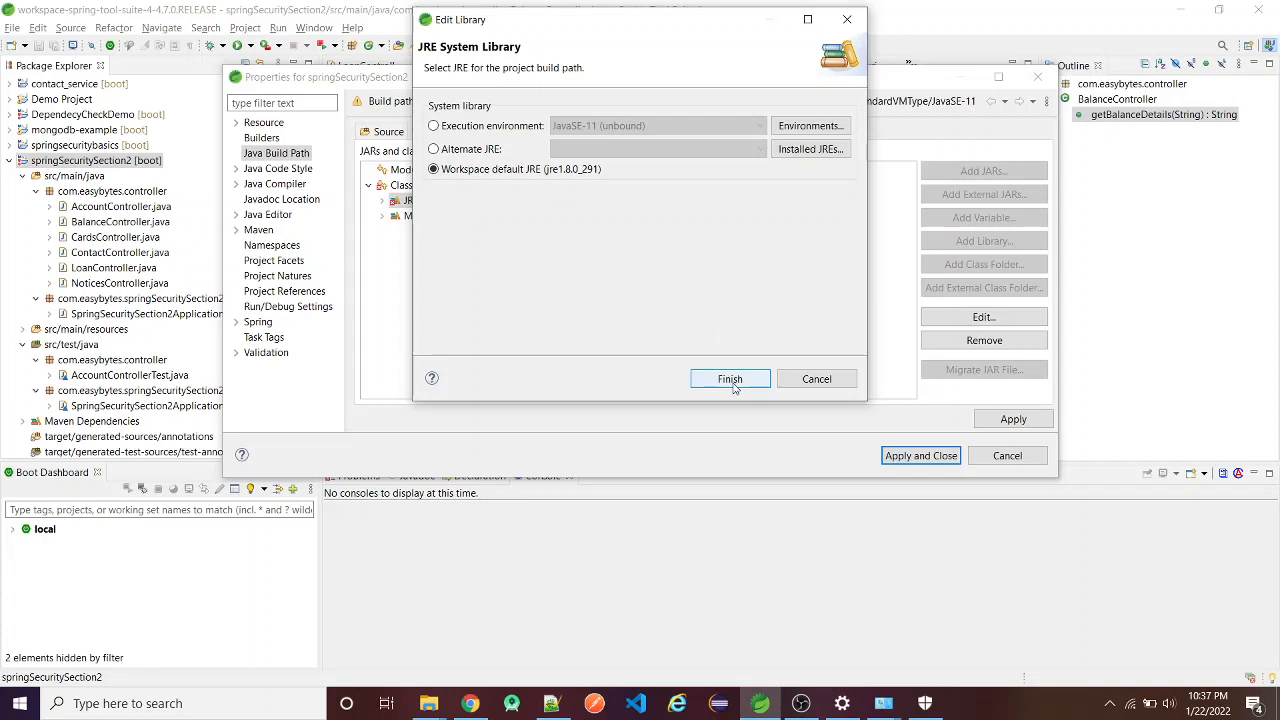
left_click(730, 378)
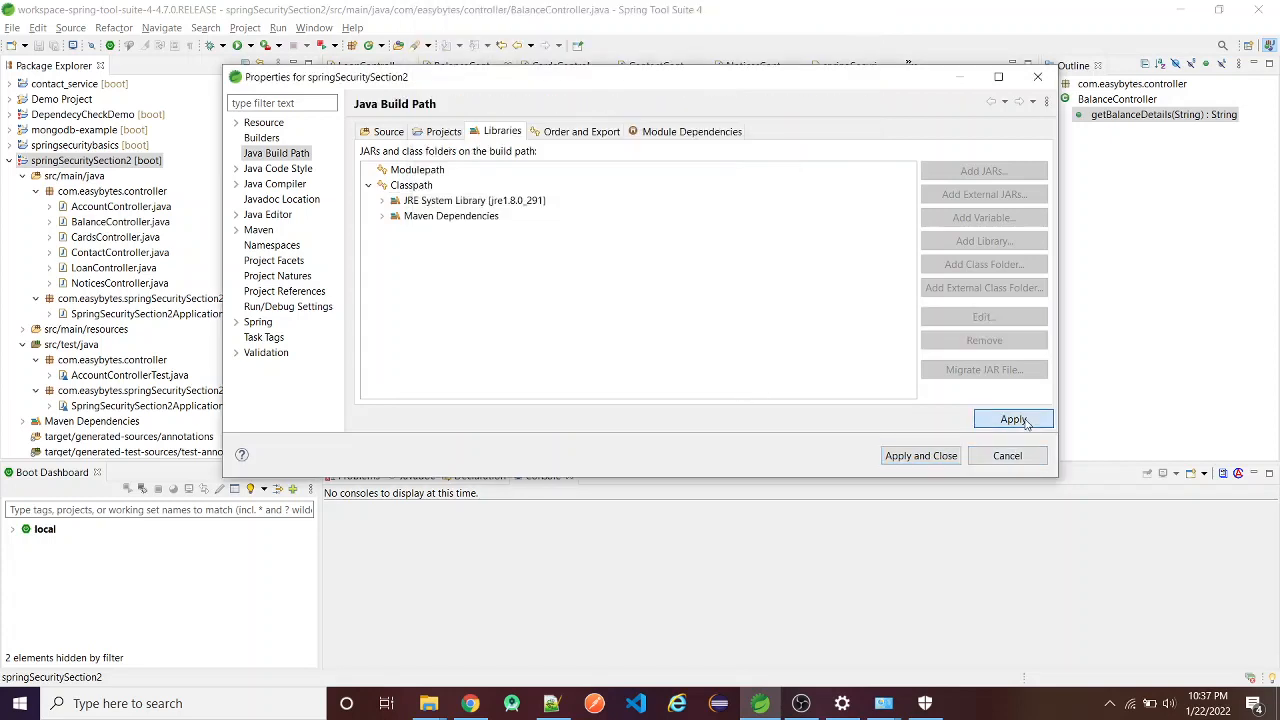
left_click(1013, 419)
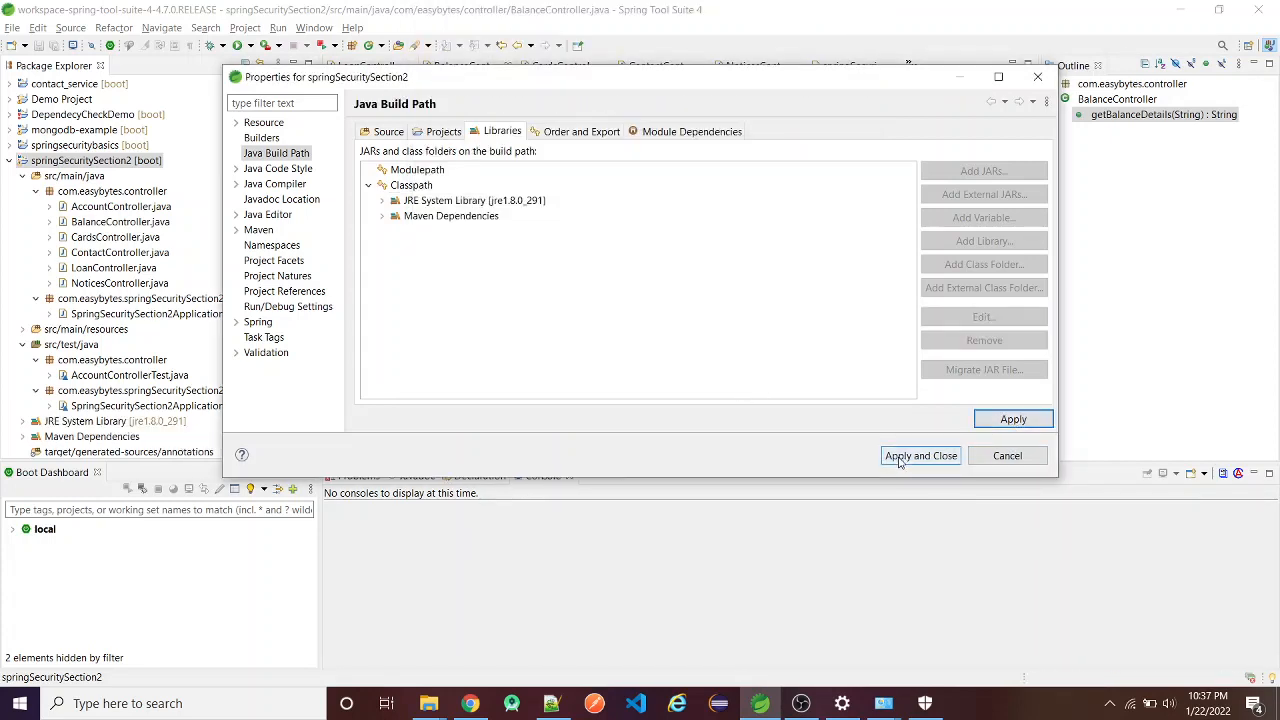
left_click(920, 455)
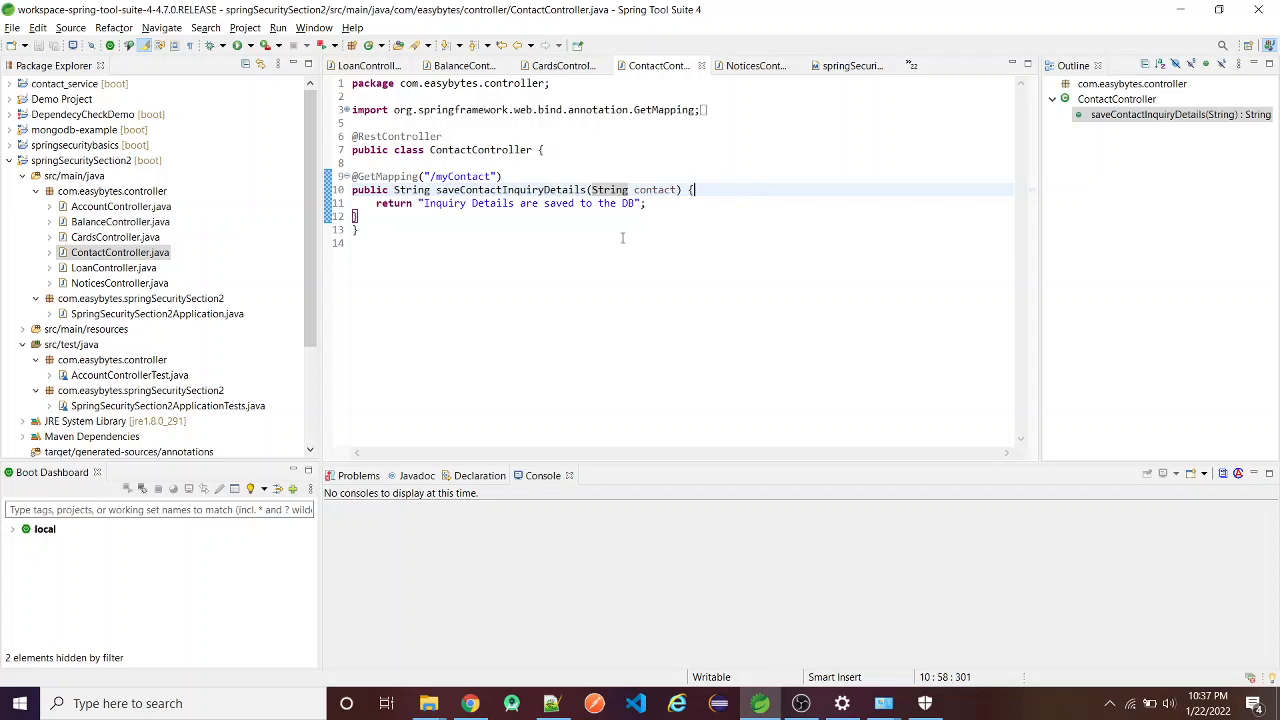
mouse_move(444, 228)
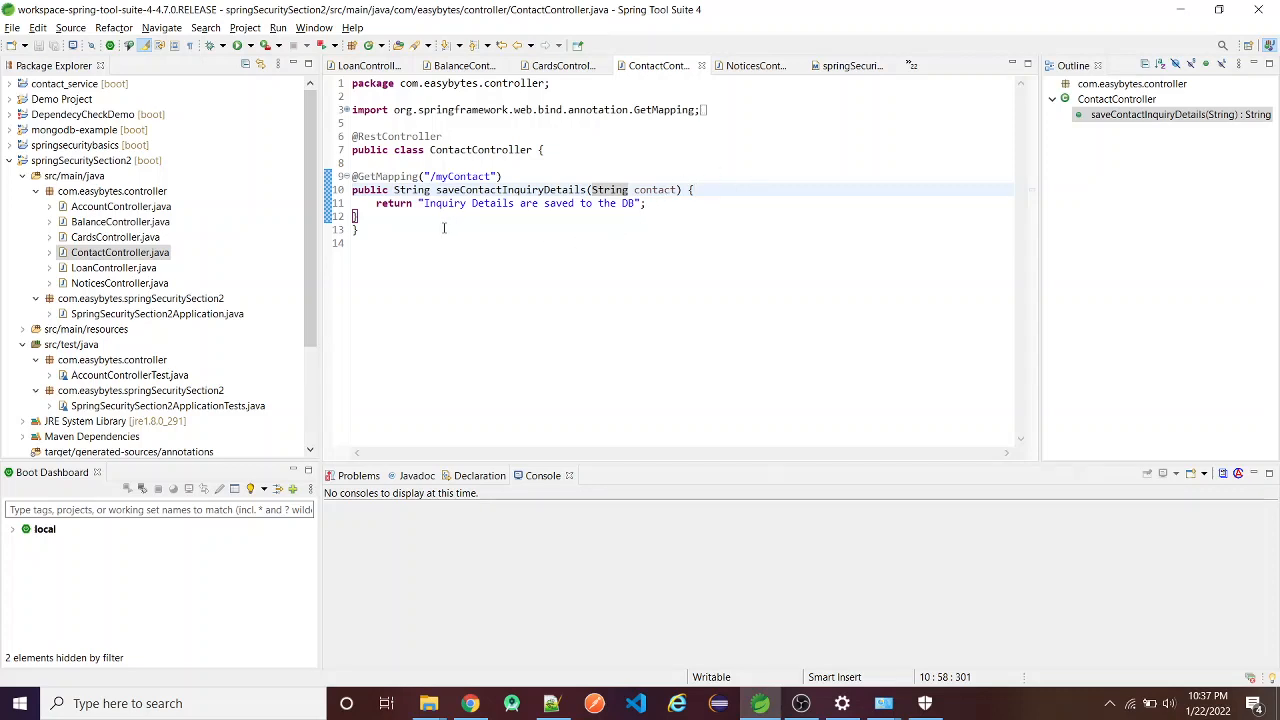